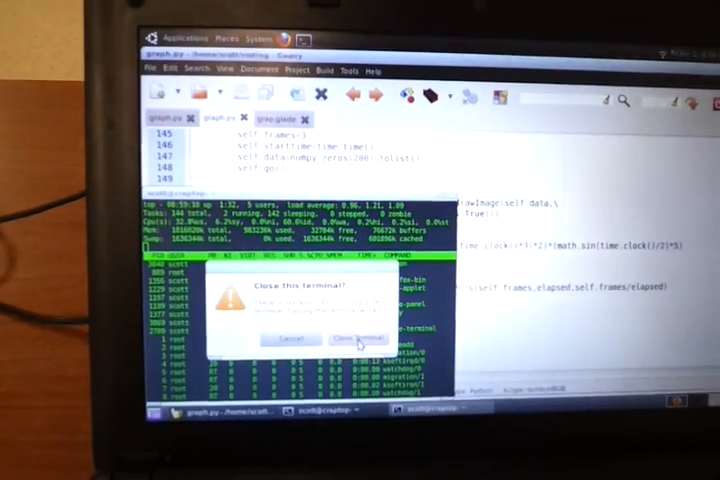
Confirm closing the terminal running top, returning to the Python animation script in gedit.
{"action": "left_click", "coordinate": [356, 336]}
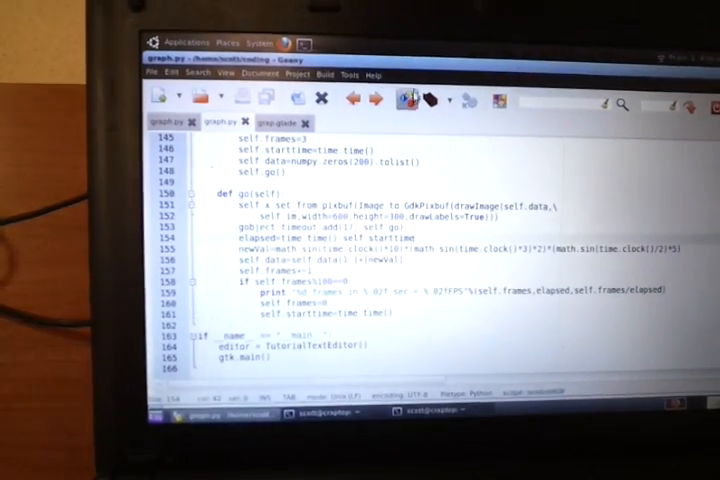